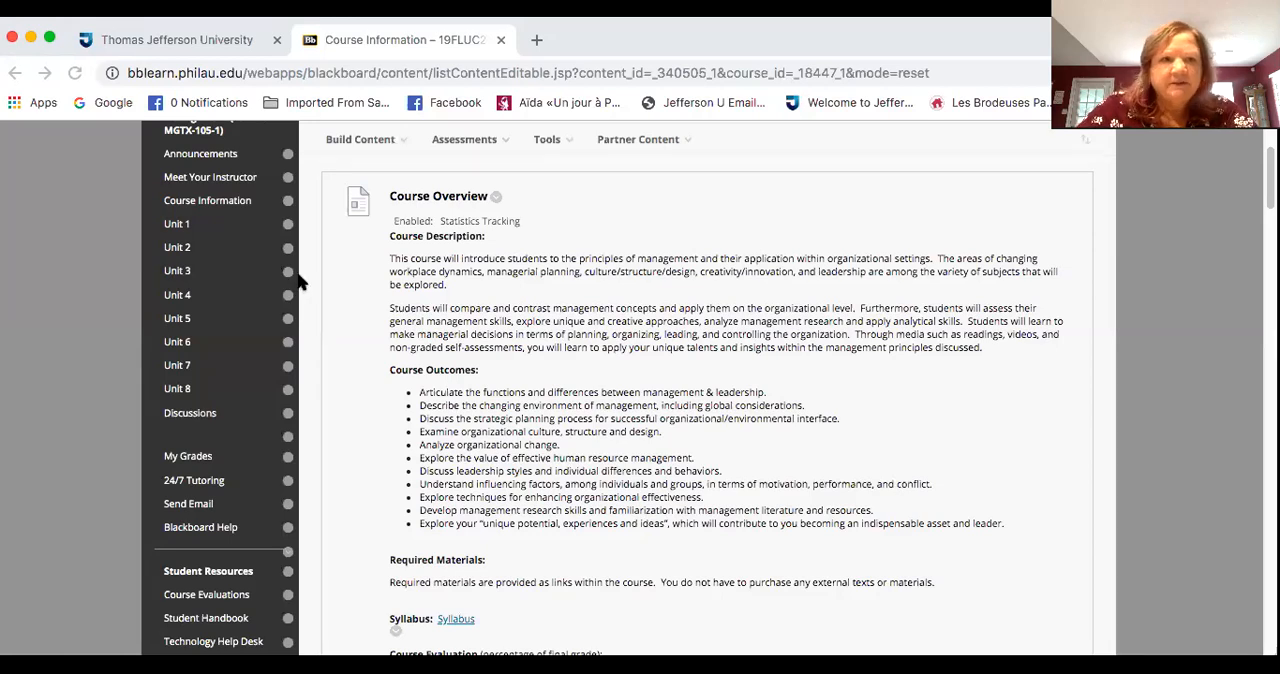
pyautogui.moveTo(456, 227)
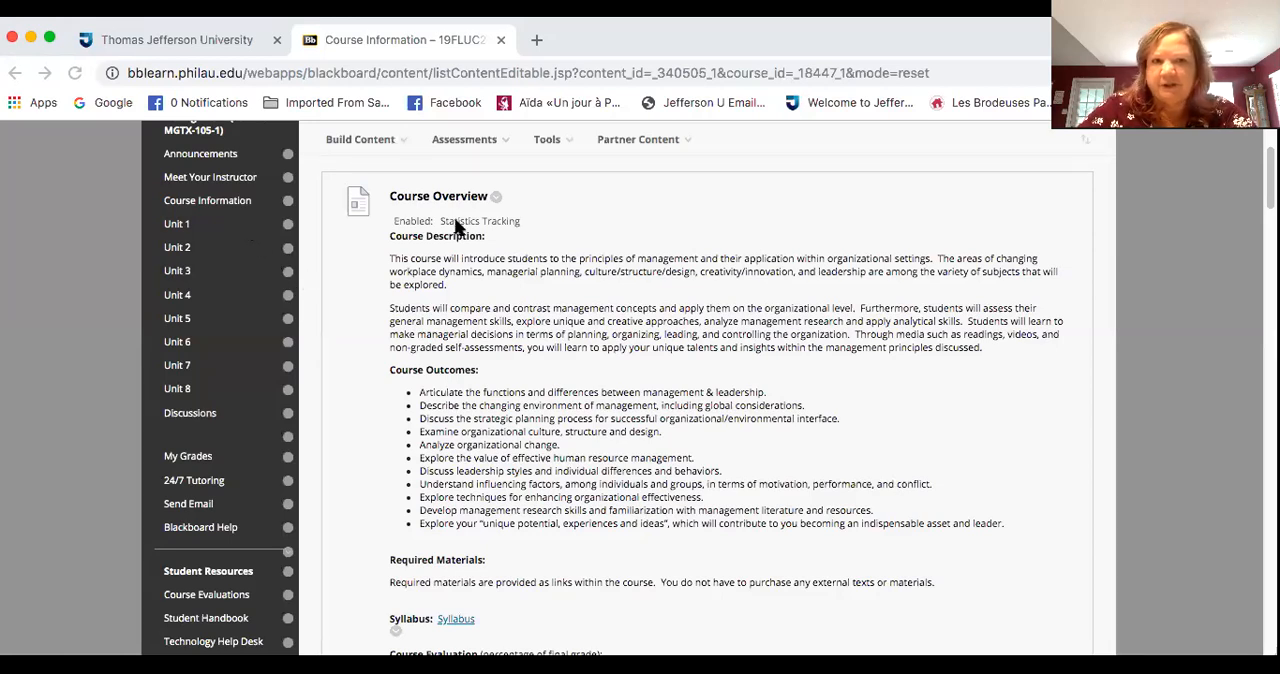
pyautogui.moveTo(393, 391)
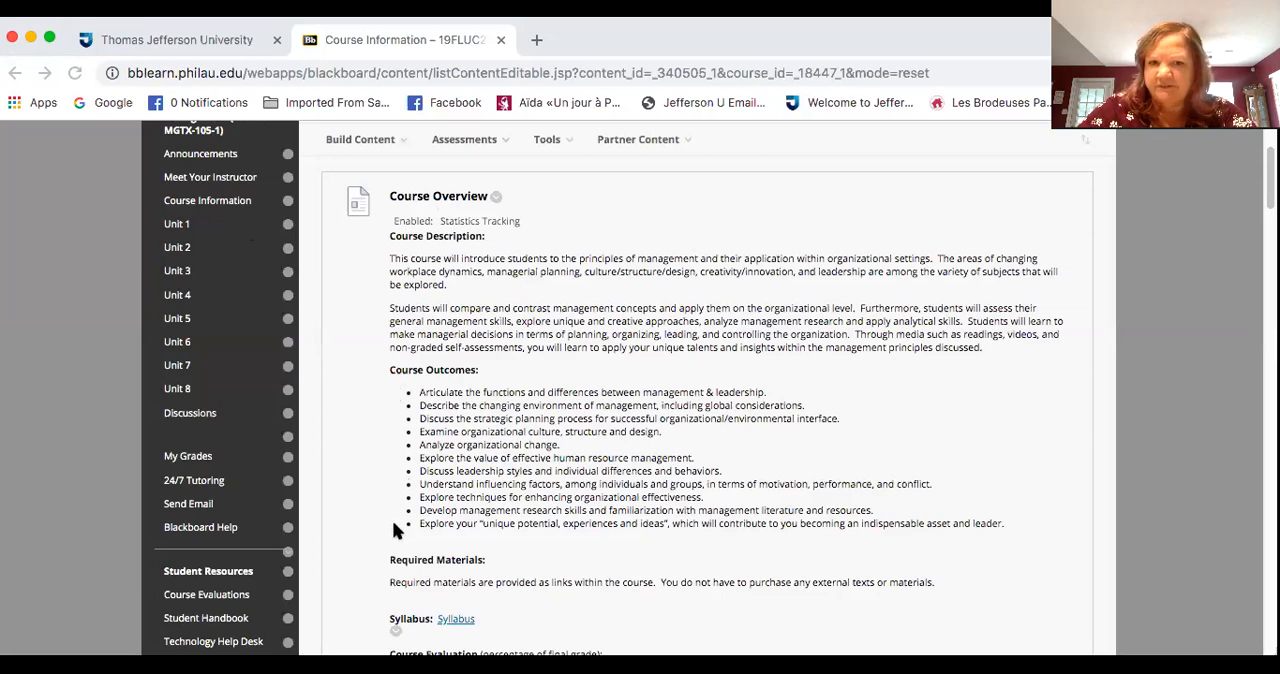
pyautogui.moveTo(480, 415)
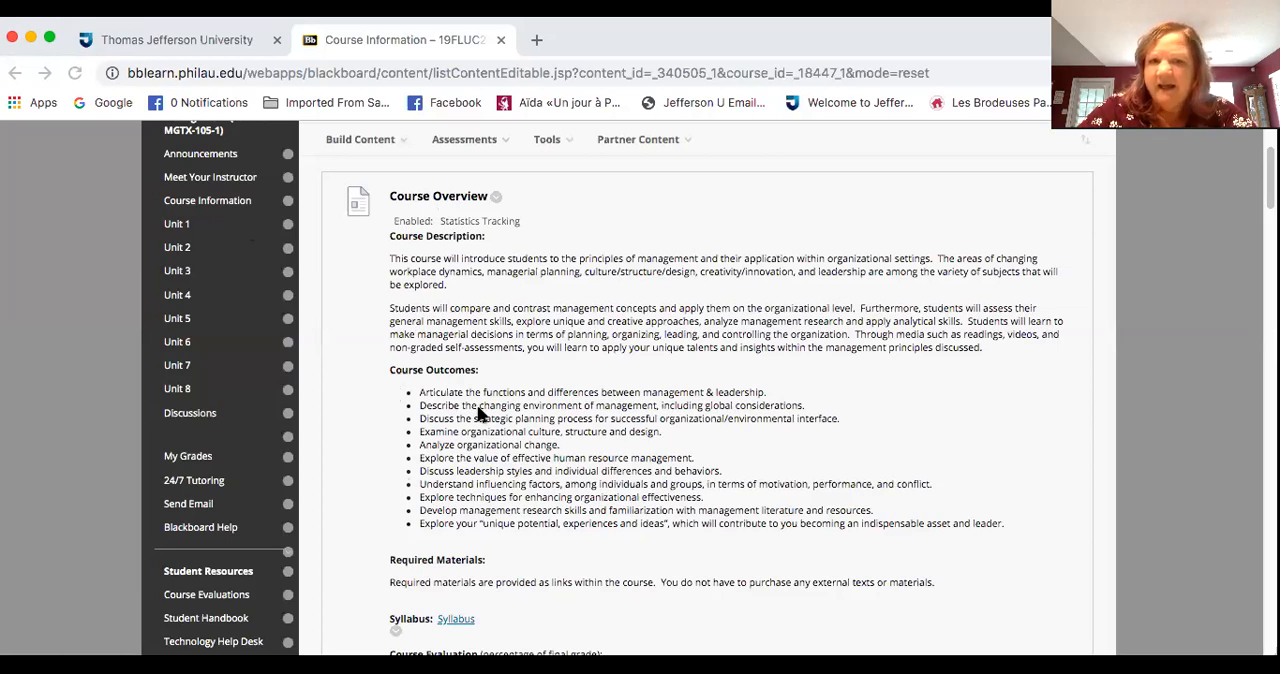
pyautogui.moveTo(683, 428)
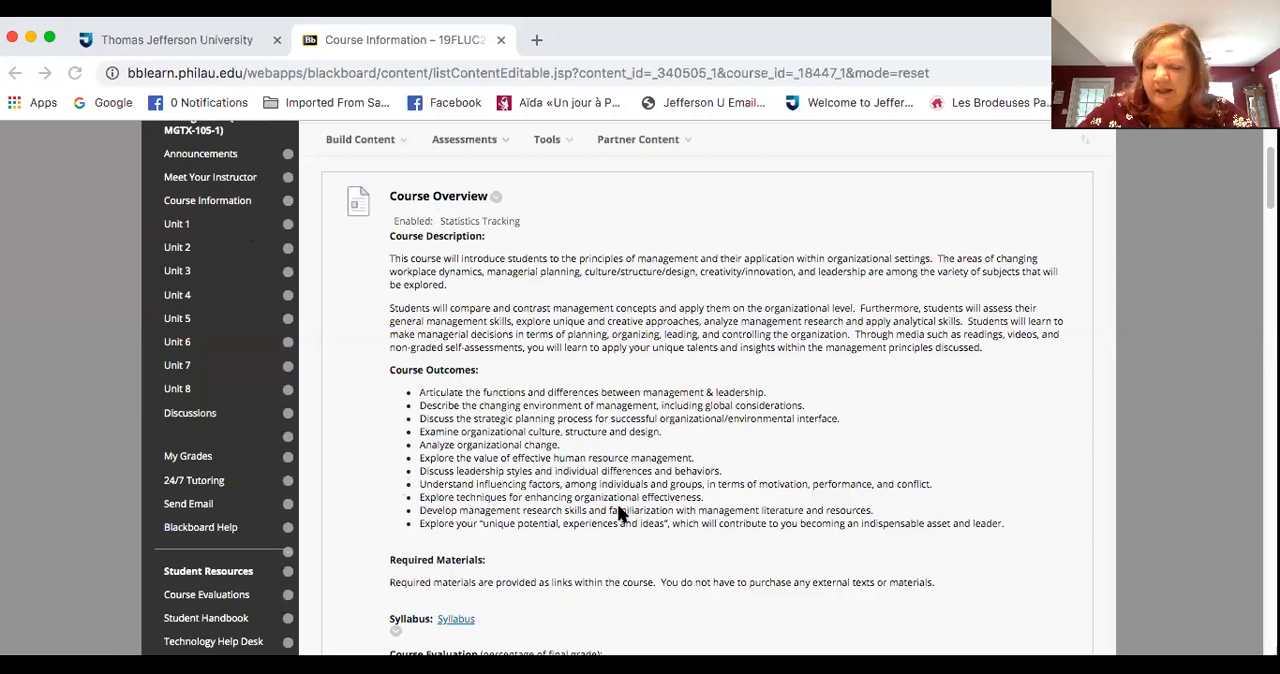
pyautogui.moveTo(593, 497)
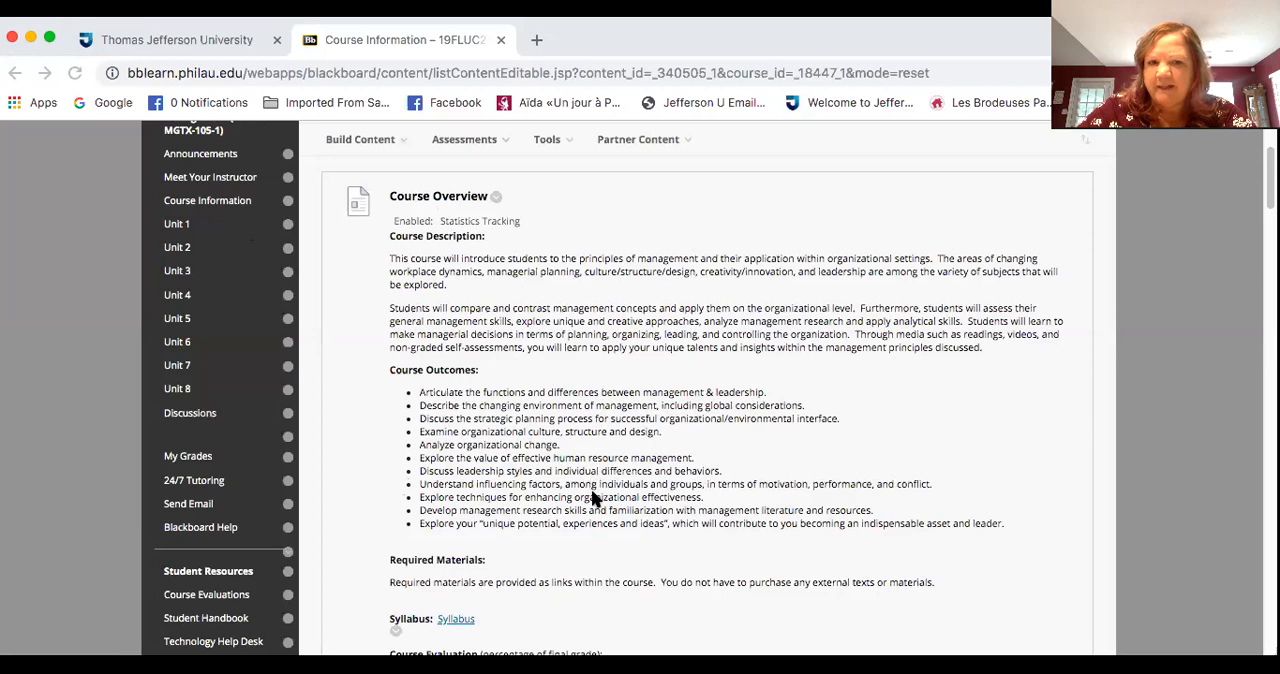
pyautogui.moveTo(341, 563)
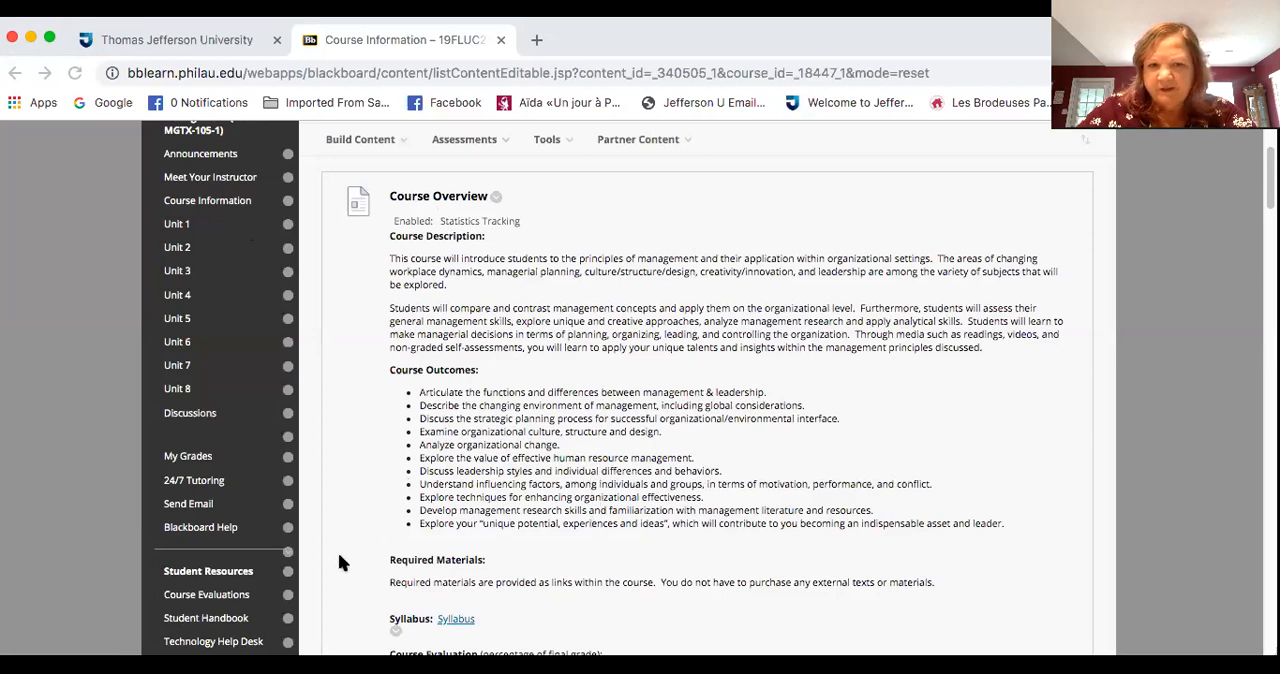
# - Scroll past Course Outcomes to the required materials, Syllabus link and Course Evaluation table
pyautogui.scroll(-3)
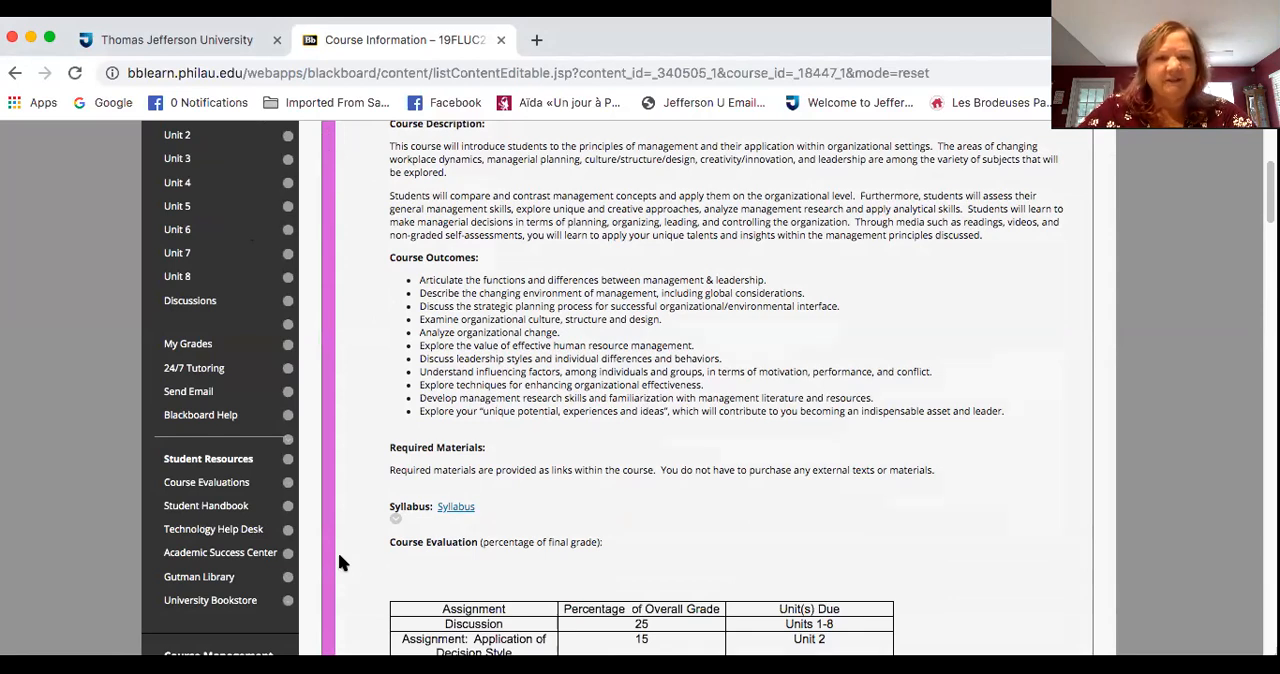
# - Open the MGTX105 syllabus PDF in a new tab, then return to Course Information
pyautogui.scroll(-3)
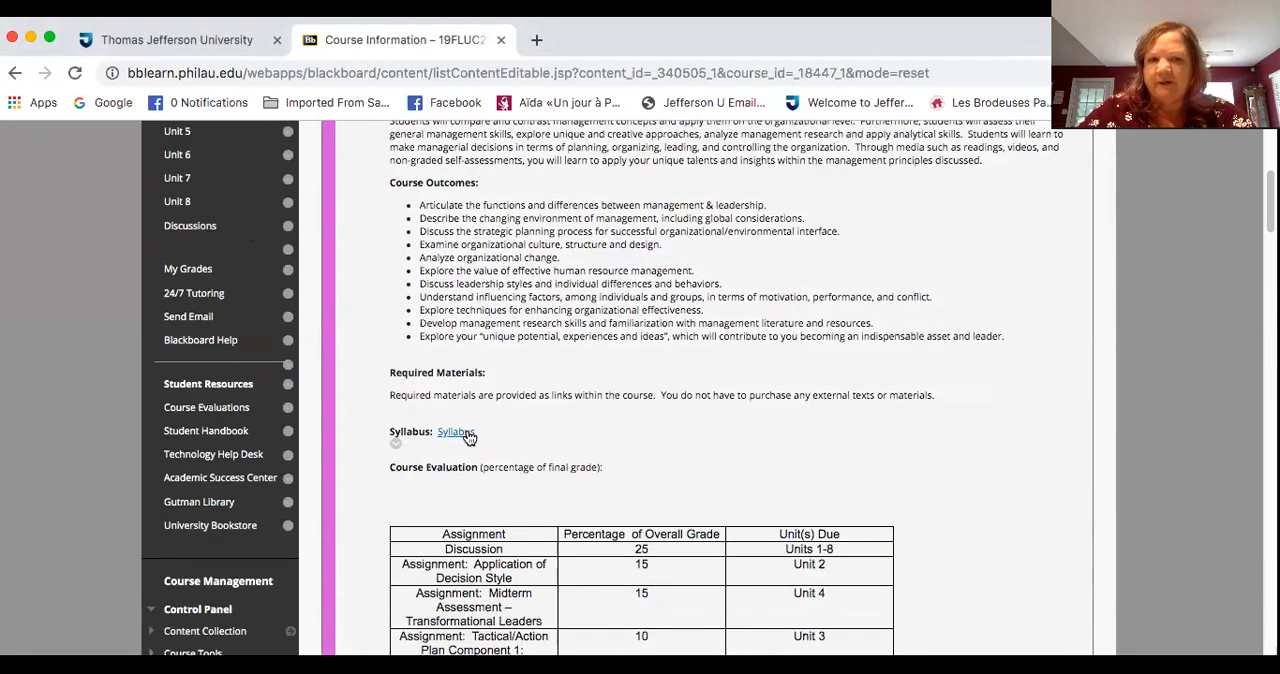
pyautogui.click(456, 431)
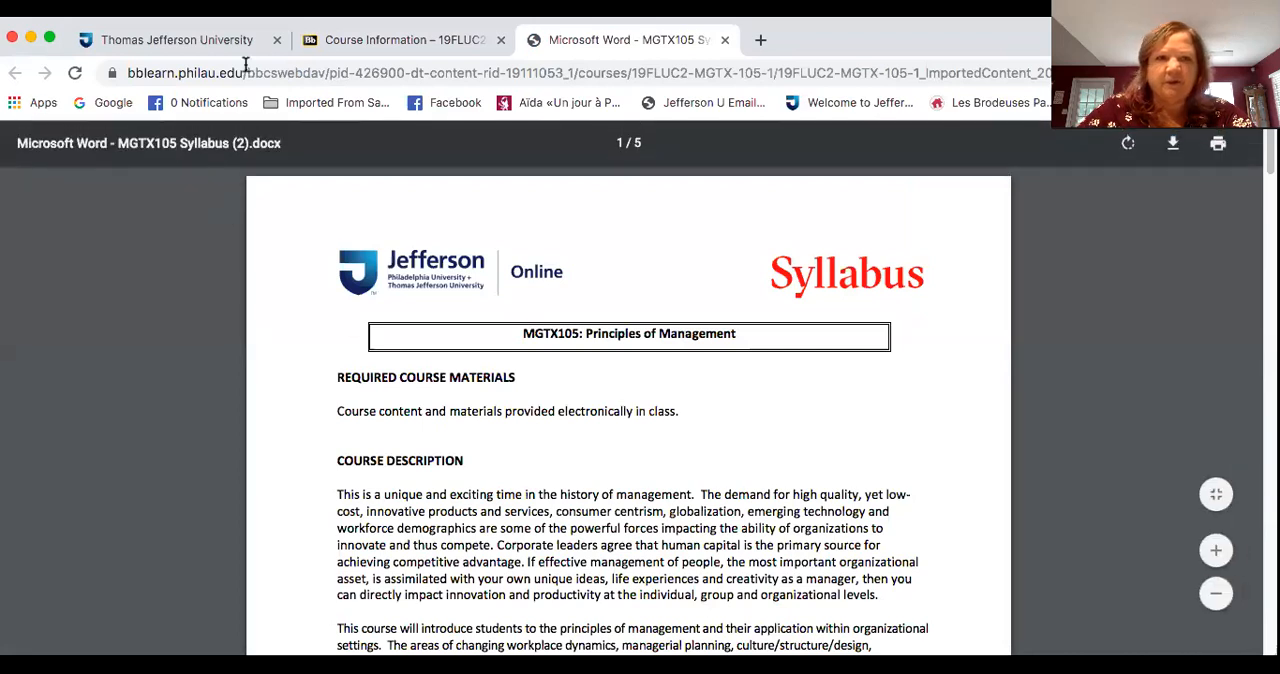
pyautogui.click(400, 40)
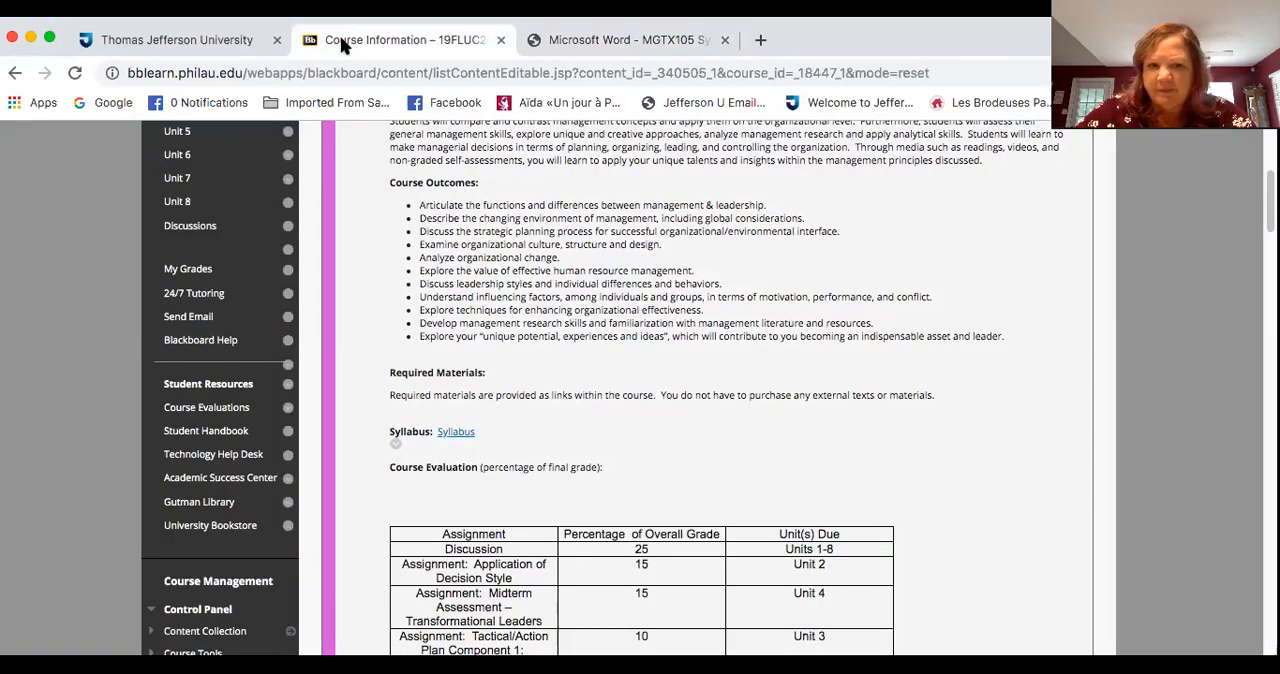
pyautogui.moveTo(352, 590)
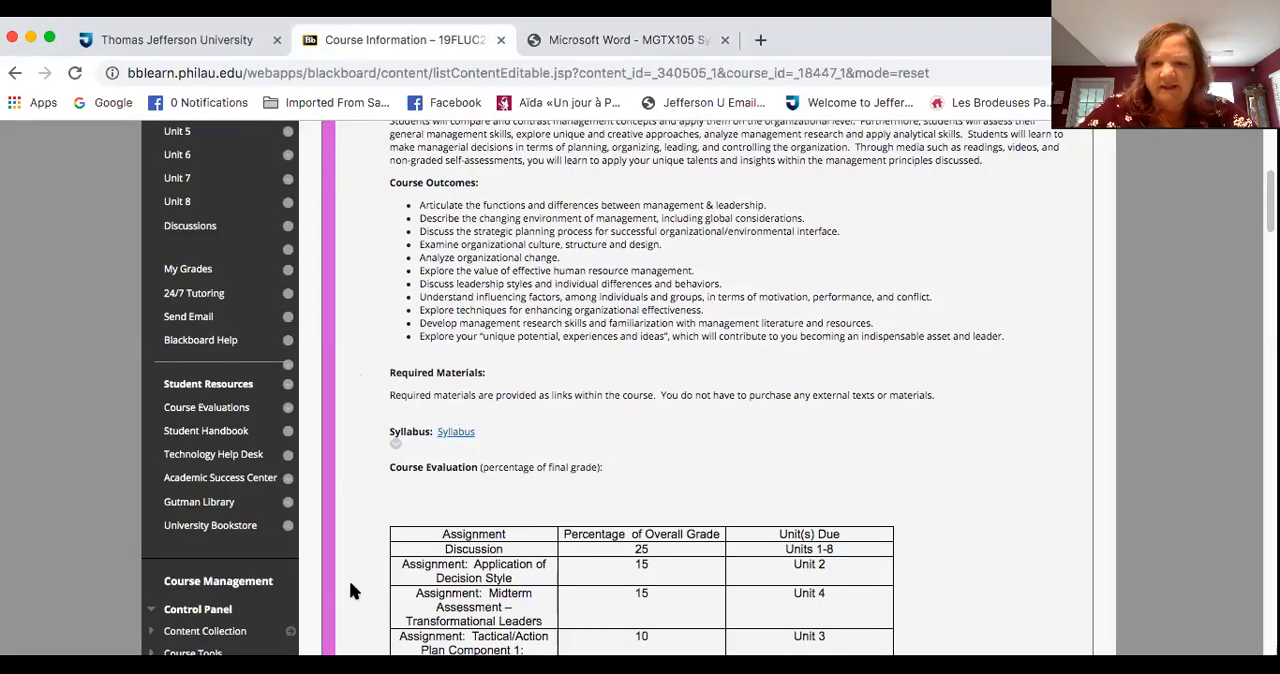
# - Scroll to the full Course Evaluation table, from discussions through the final plan, totalling 100
pyautogui.scroll(-3)
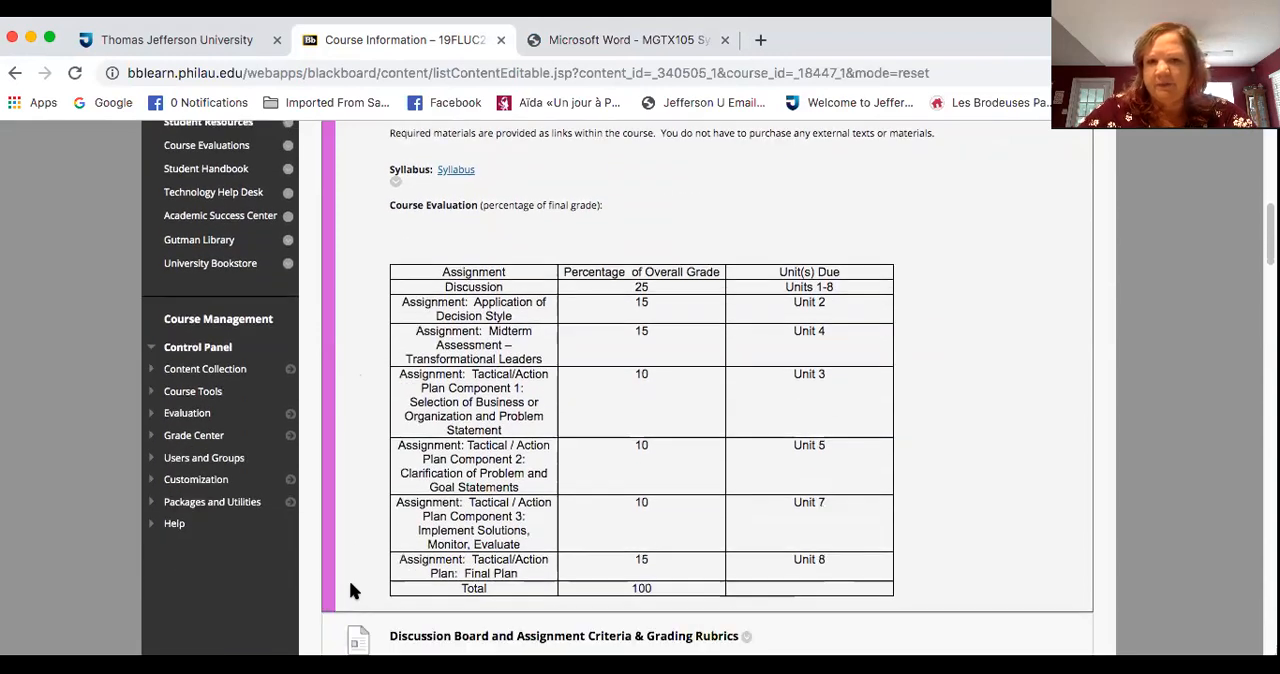
pyautogui.moveTo(570, 227)
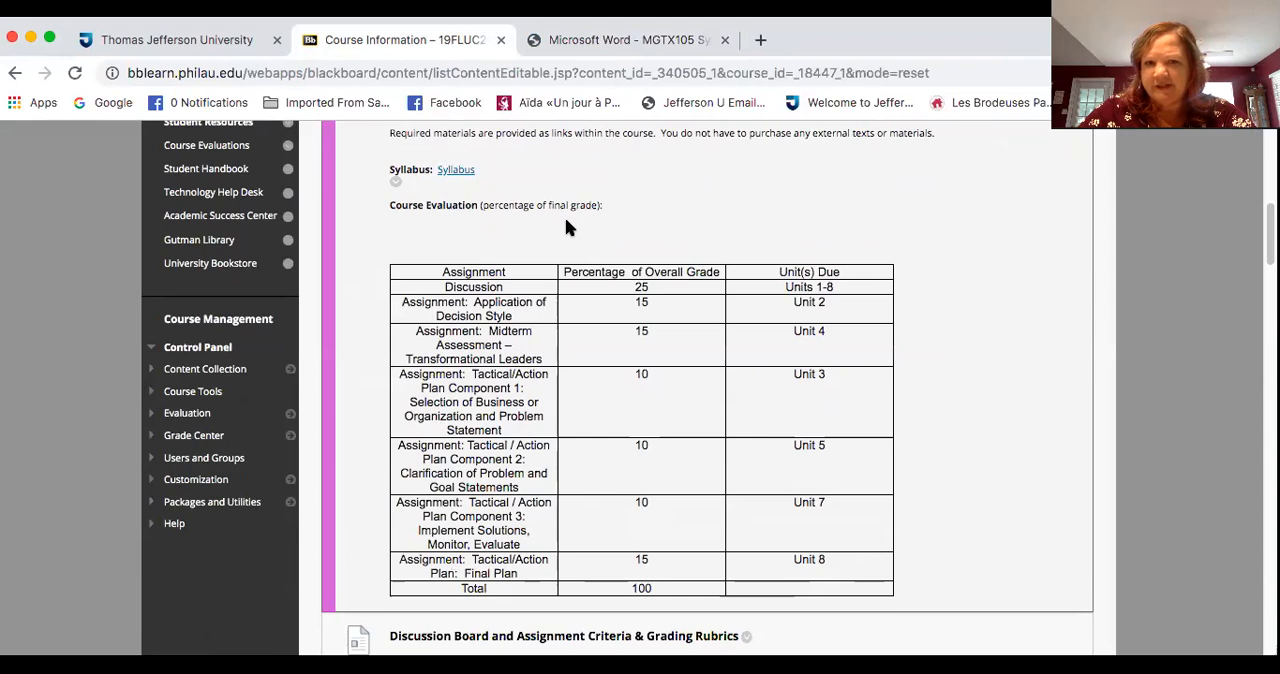
pyautogui.moveTo(617, 249)
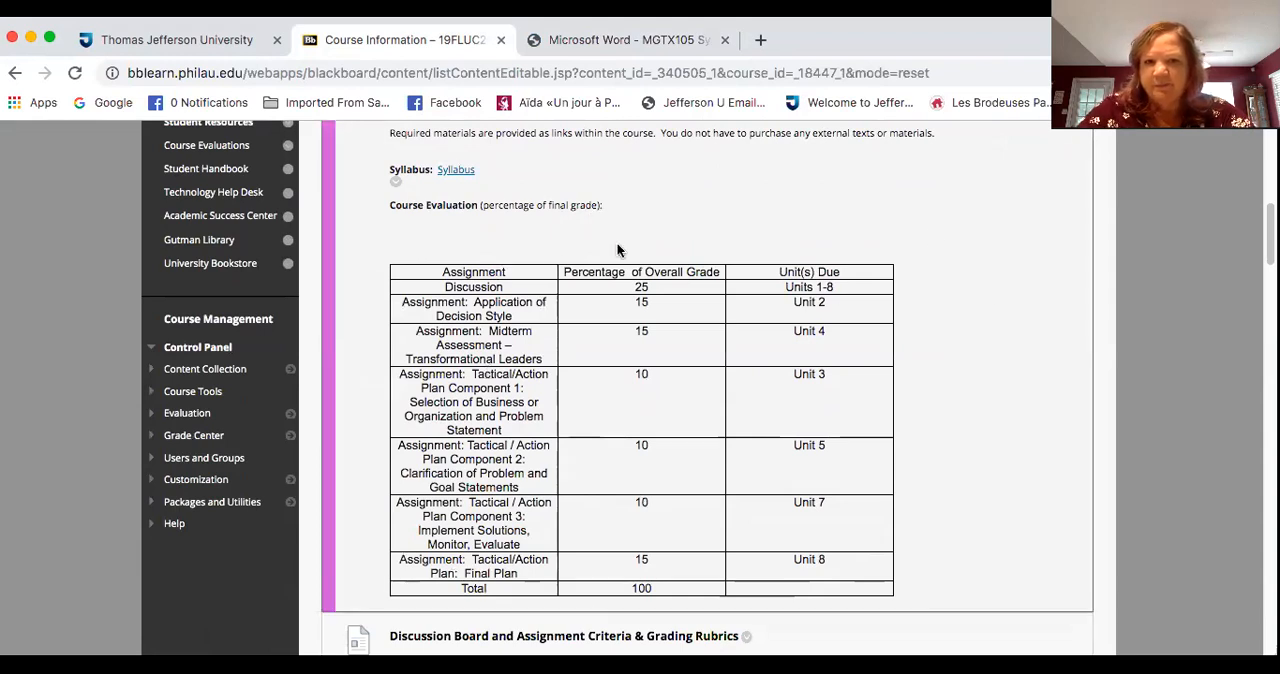
pyautogui.moveTo(533, 247)
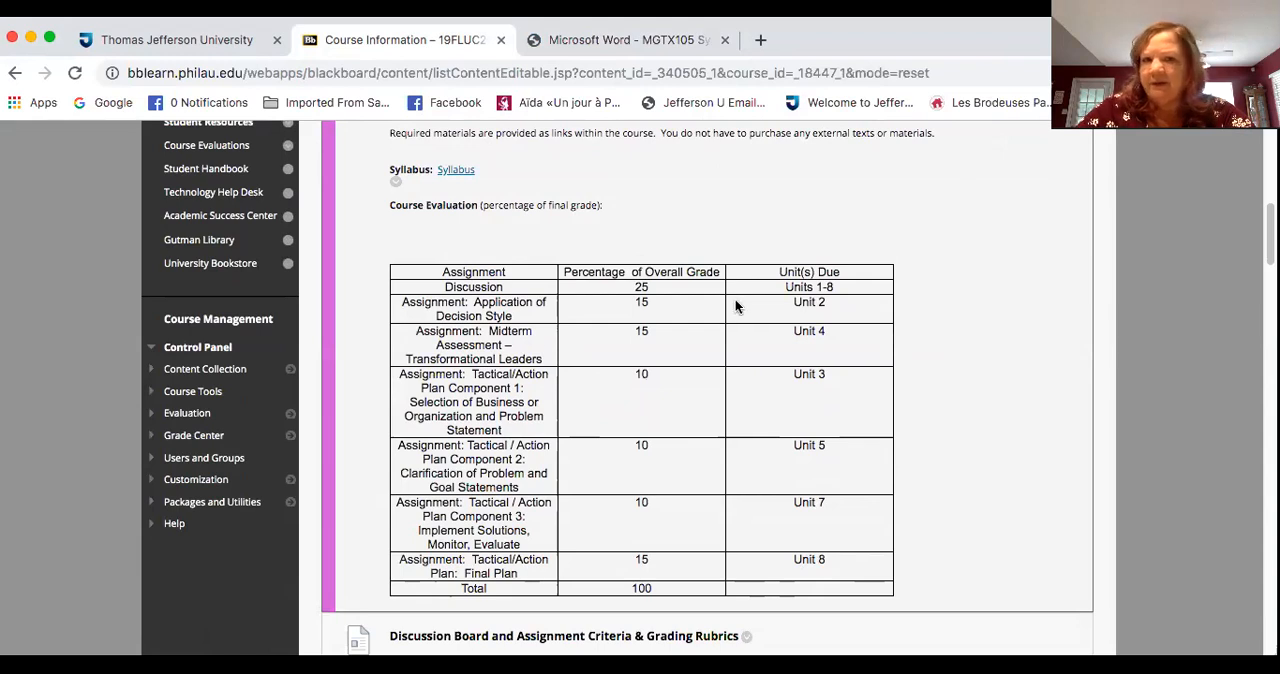
pyautogui.moveTo(758, 321)
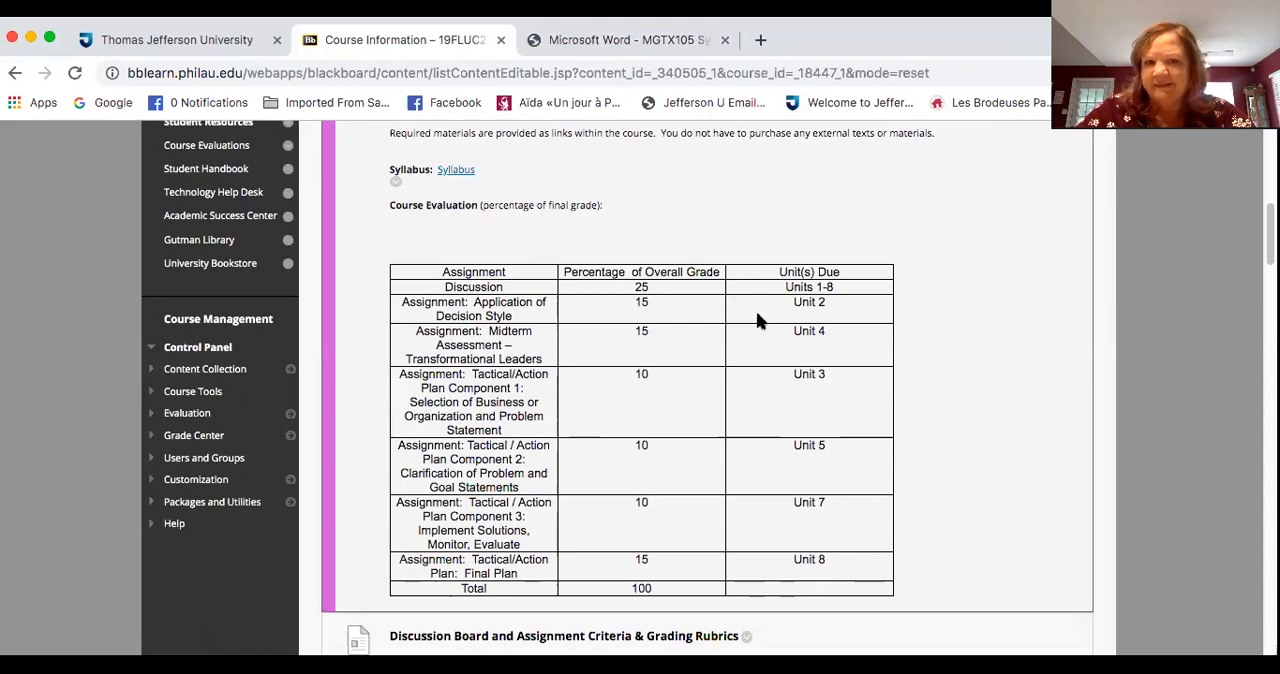
pyautogui.moveTo(814, 305)
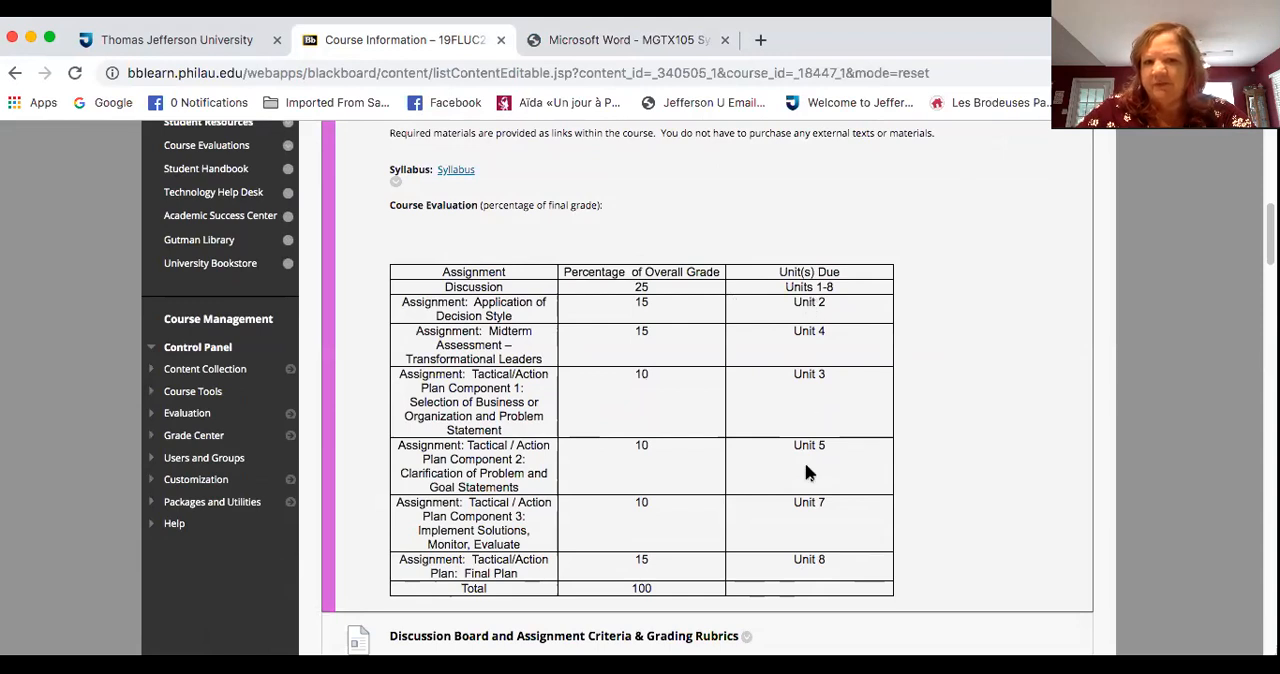
pyautogui.moveTo(813, 571)
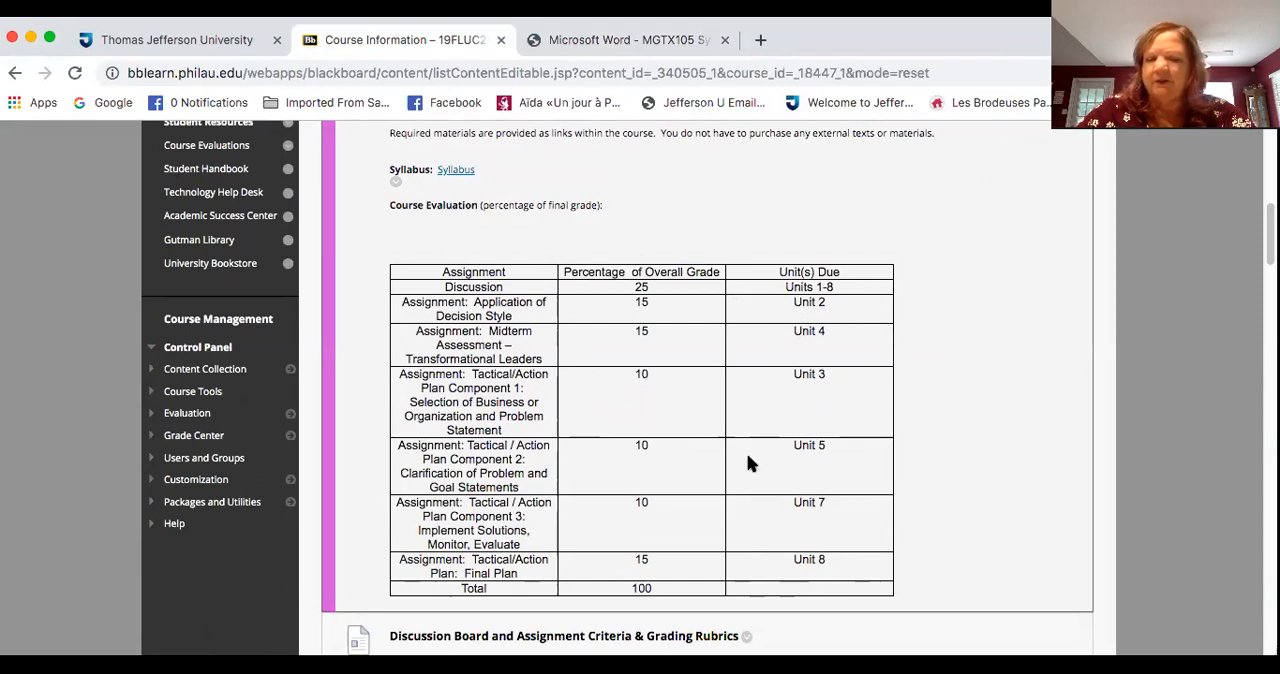
pyautogui.moveTo(909, 526)
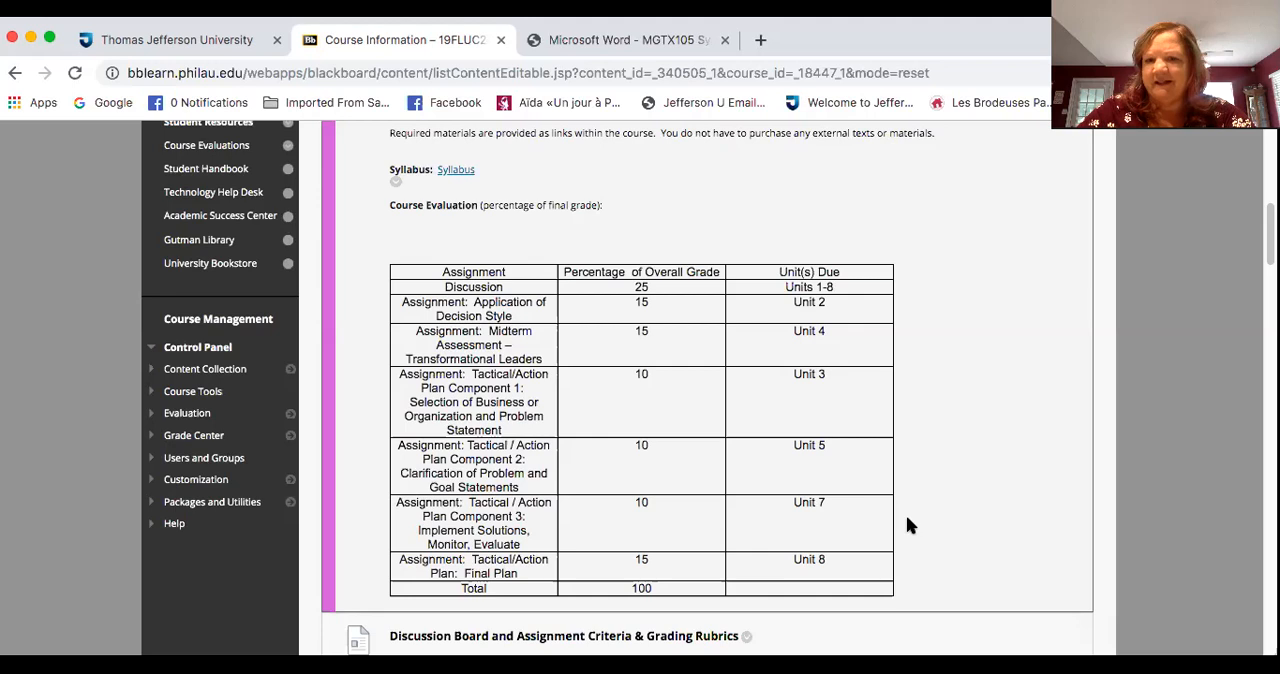
pyautogui.moveTo(967, 577)
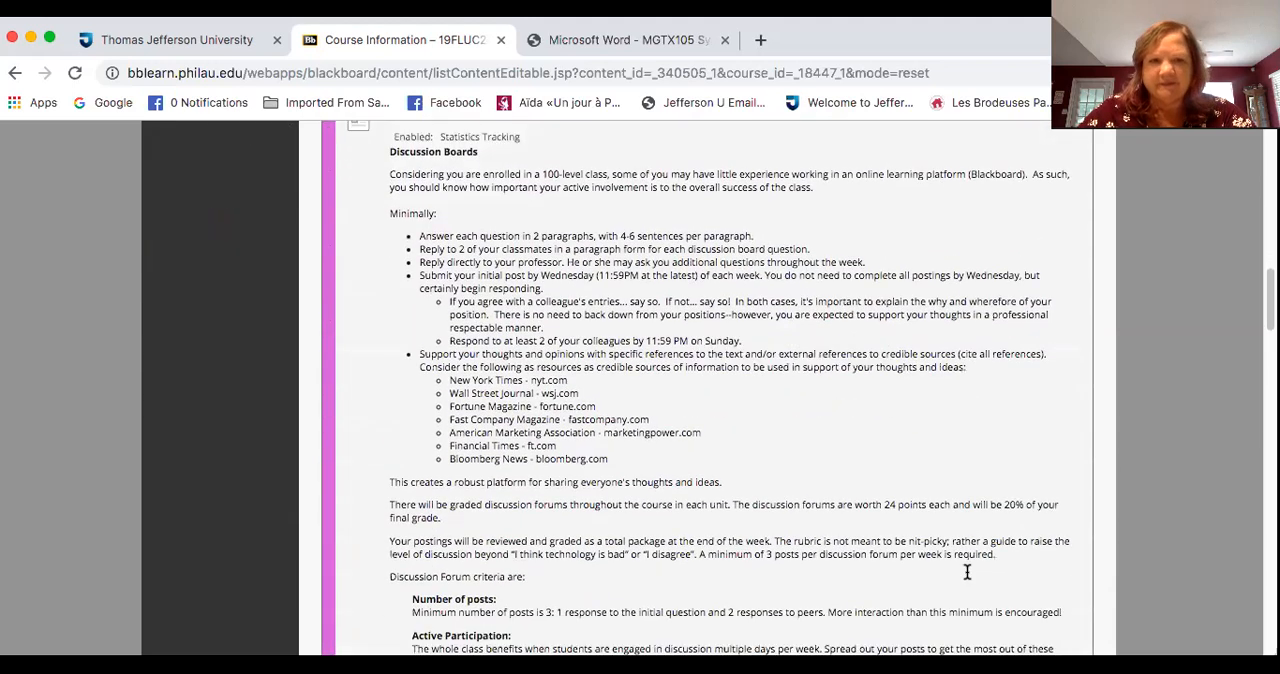
# - Scroll through the Discussion Boards expectations to the forum criteria, through professional communication
pyautogui.scroll(-3)
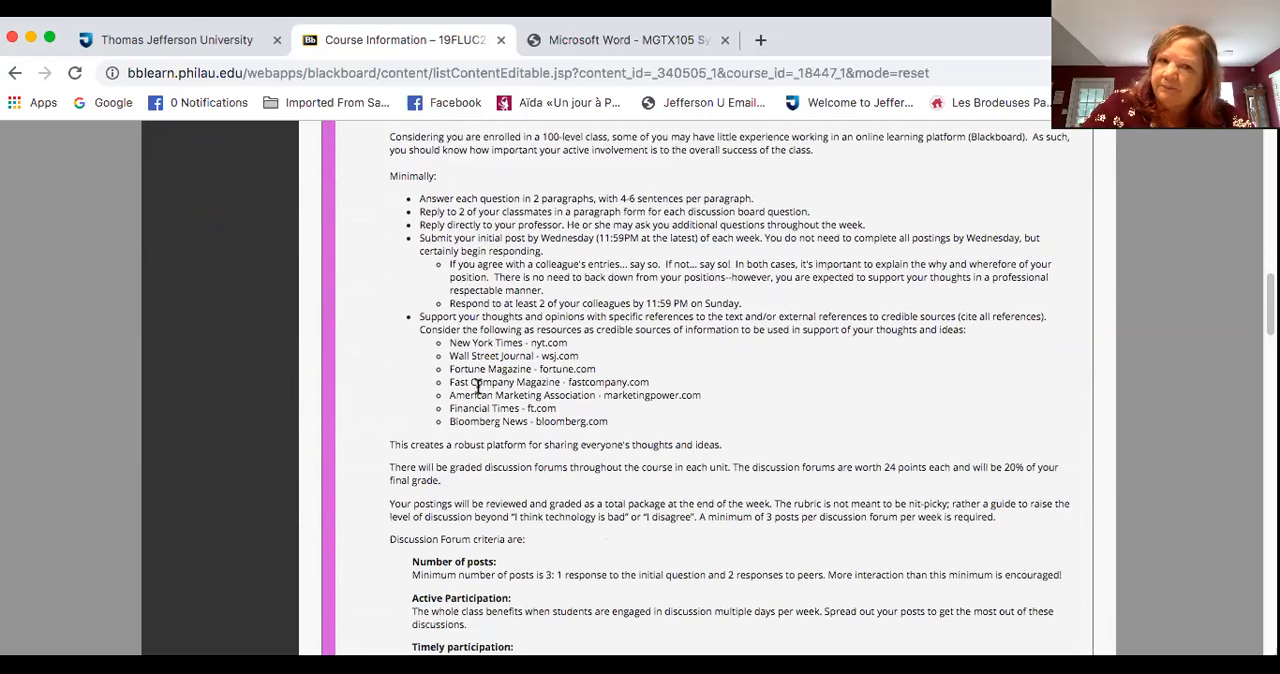
pyautogui.moveTo(375, 381)
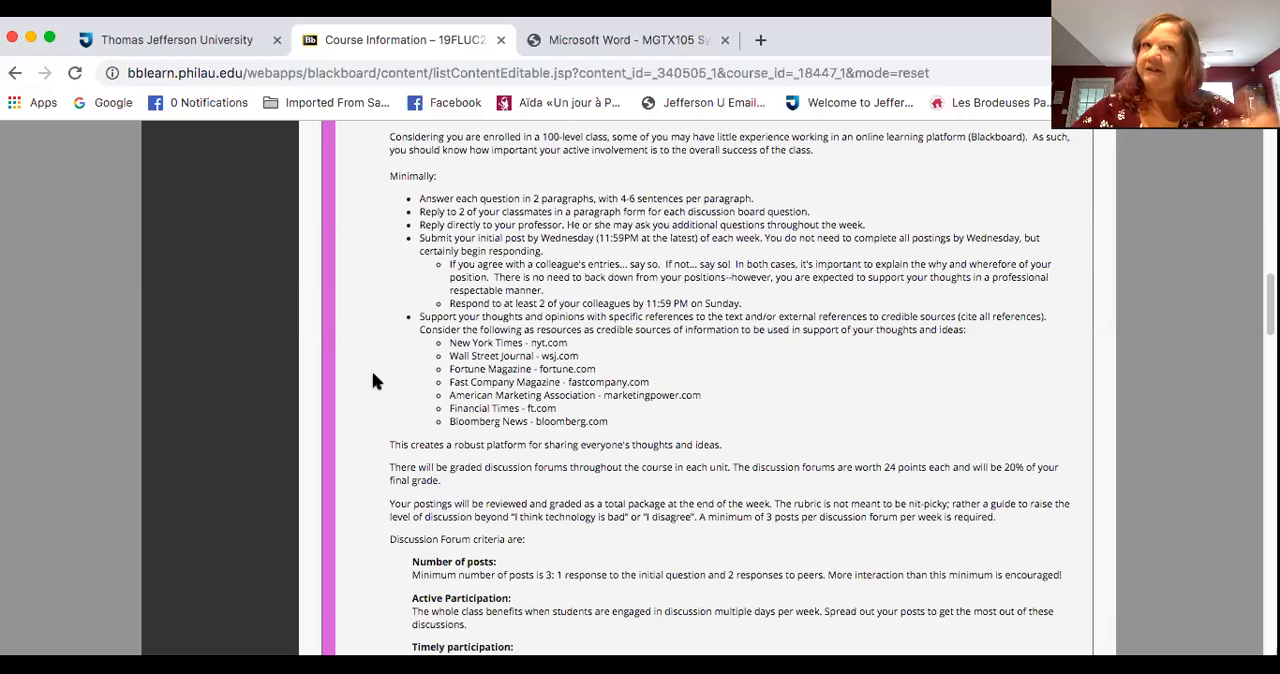
pyautogui.moveTo(372, 598)
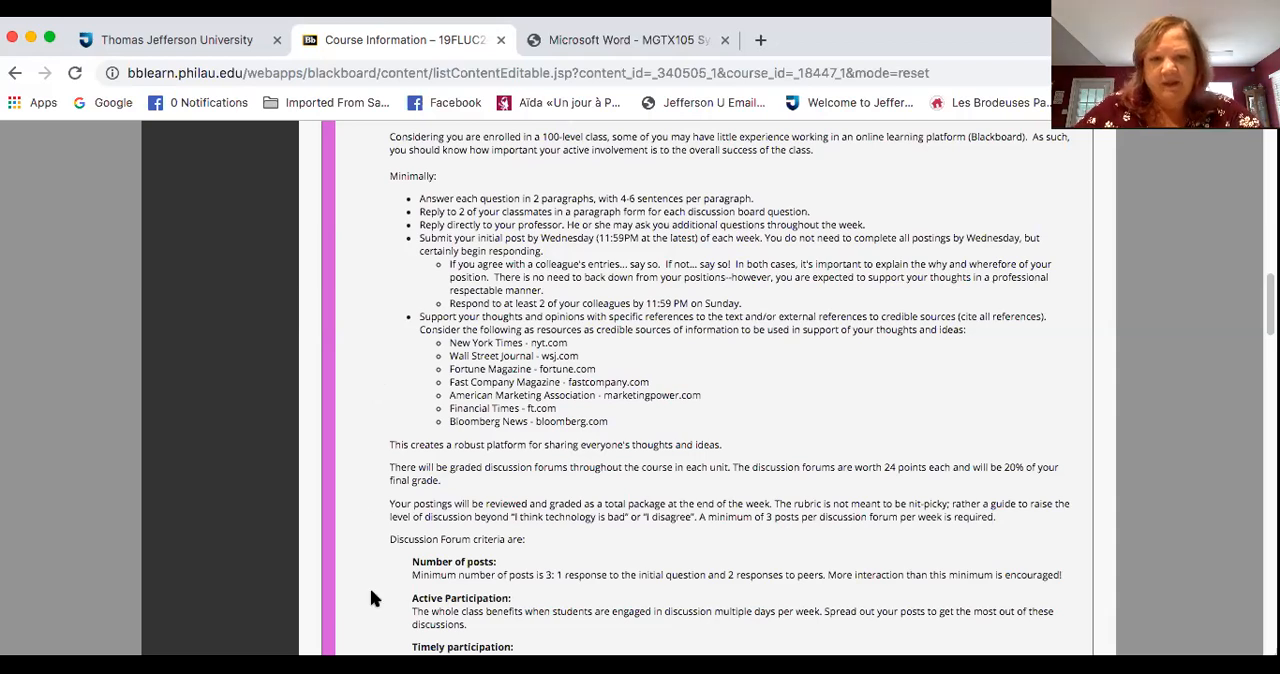
pyautogui.scroll(-3)
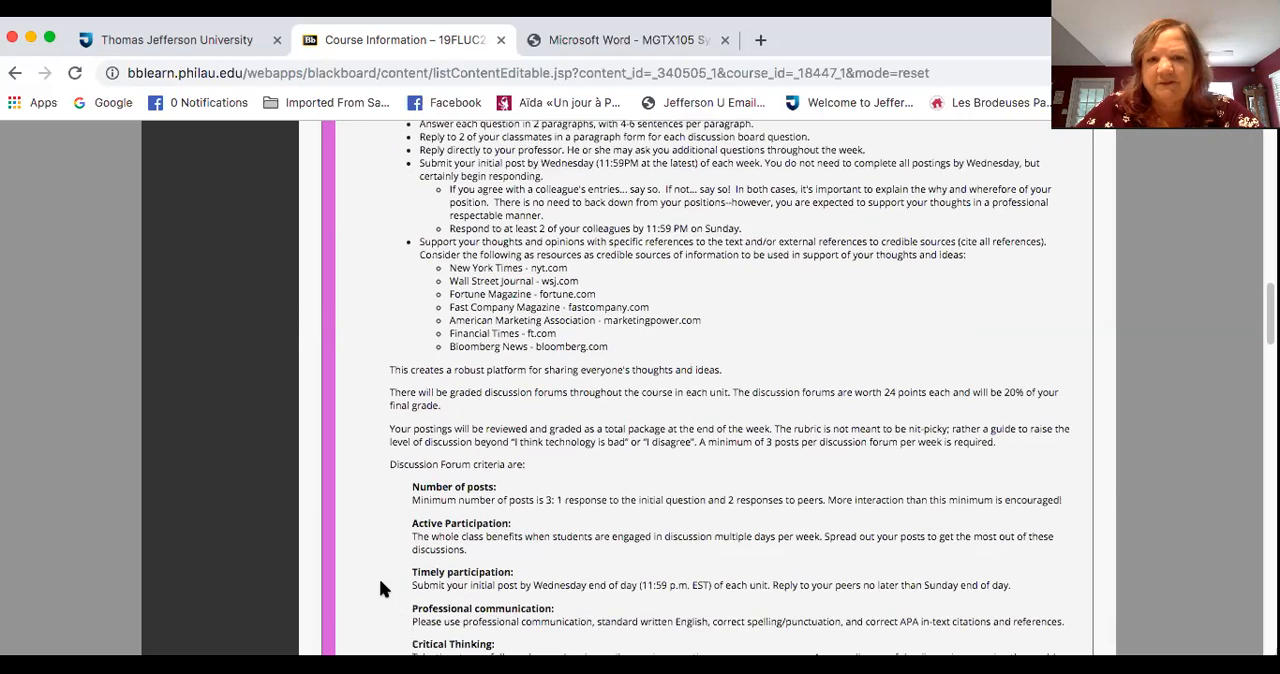
# - Scroll to the discussion rubric table with Novice, Fair, Competent and Proficient columns
pyautogui.scroll(-3)
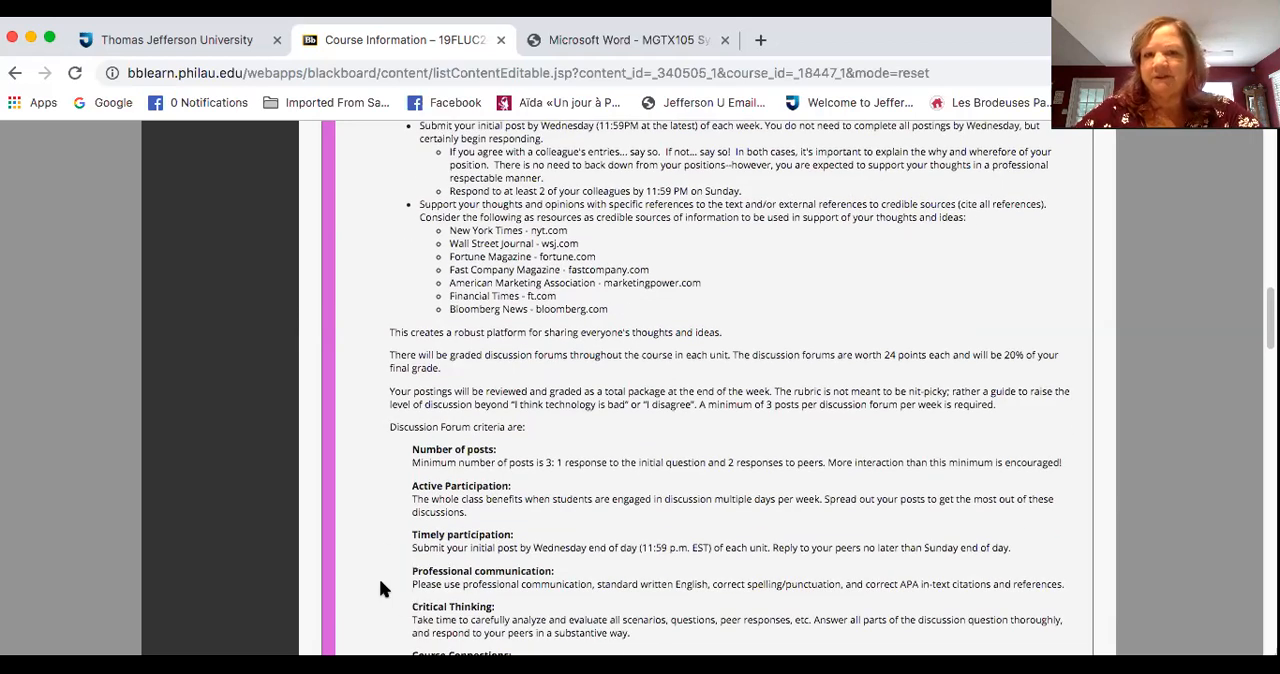
pyautogui.scroll(-3)
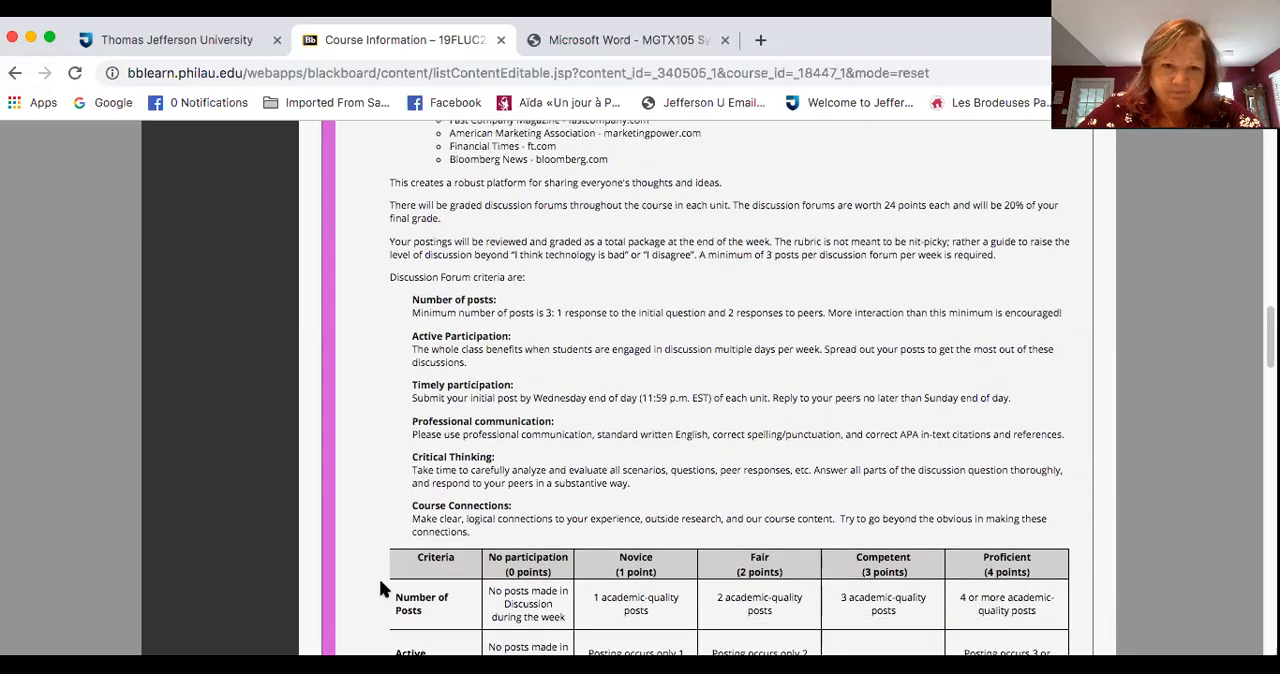
pyautogui.scroll(-3)
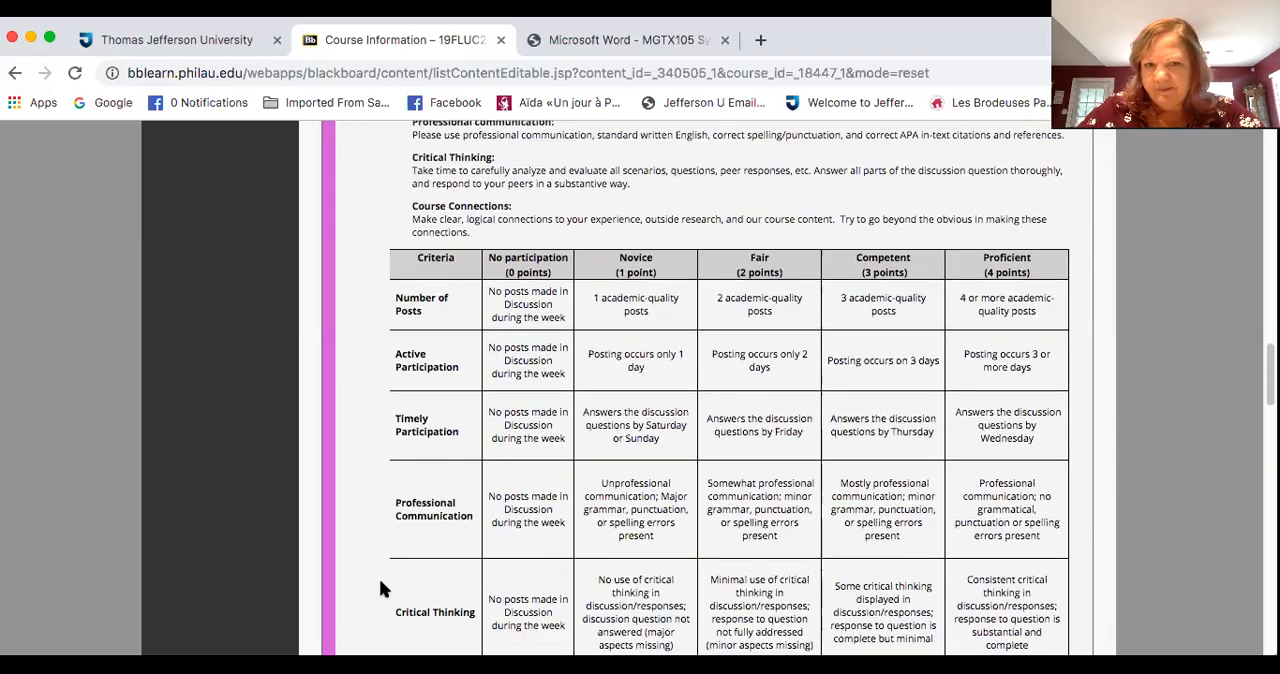
pyautogui.scroll(-3)
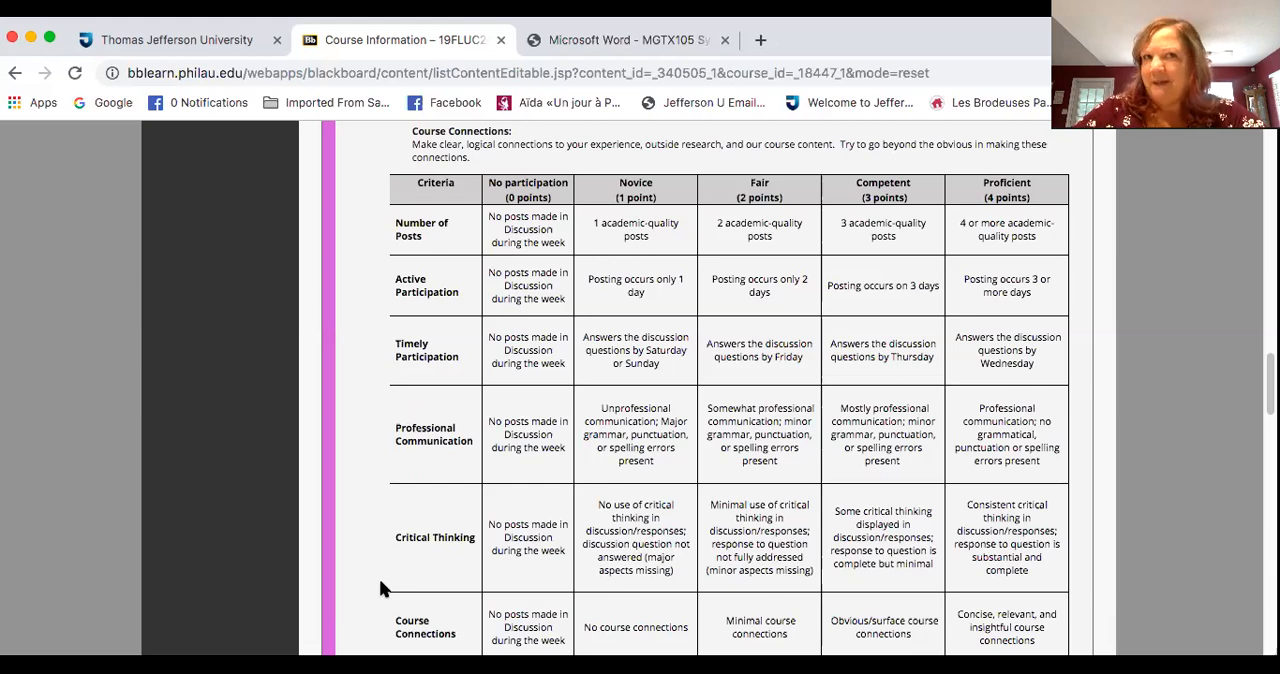
pyautogui.scroll(-3)
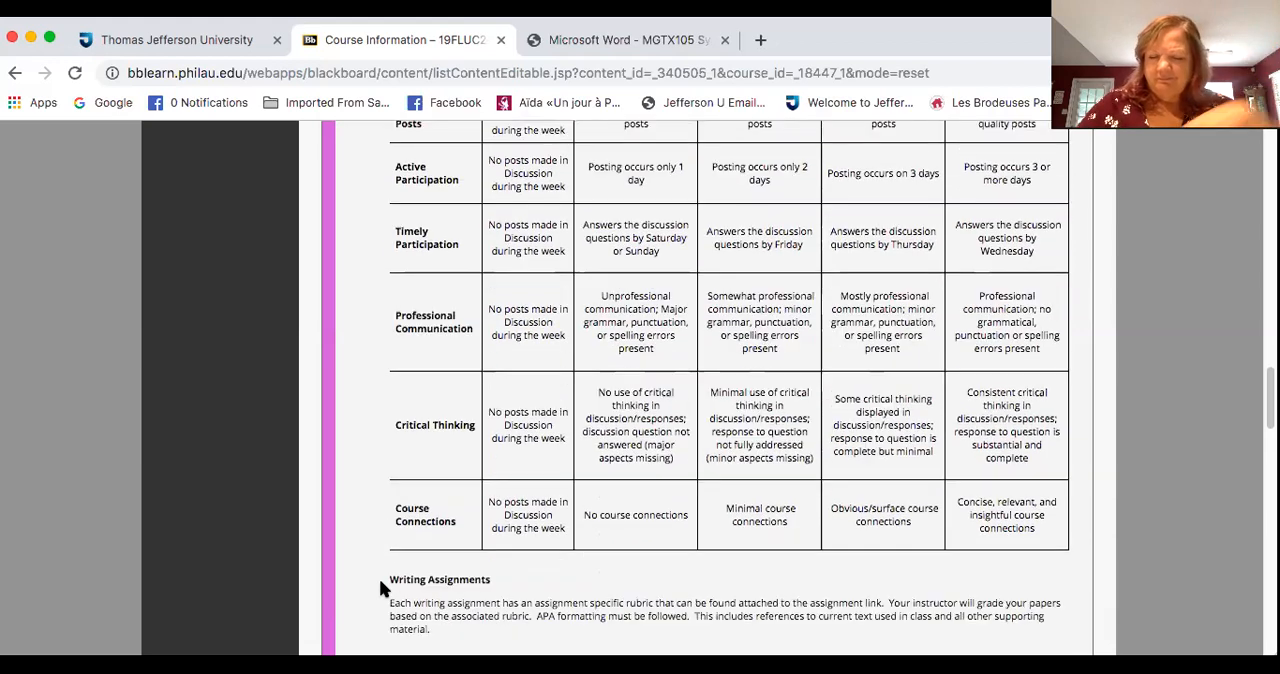
pyautogui.scroll(-3)
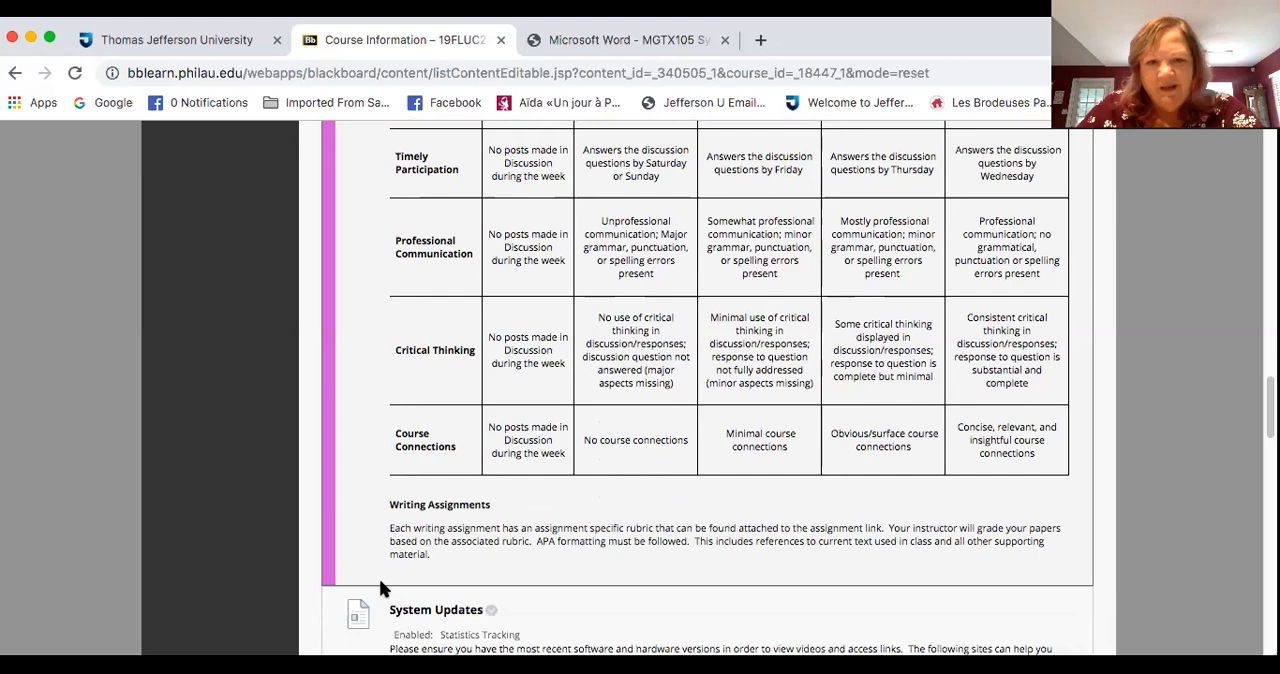
pyautogui.scroll(-3)
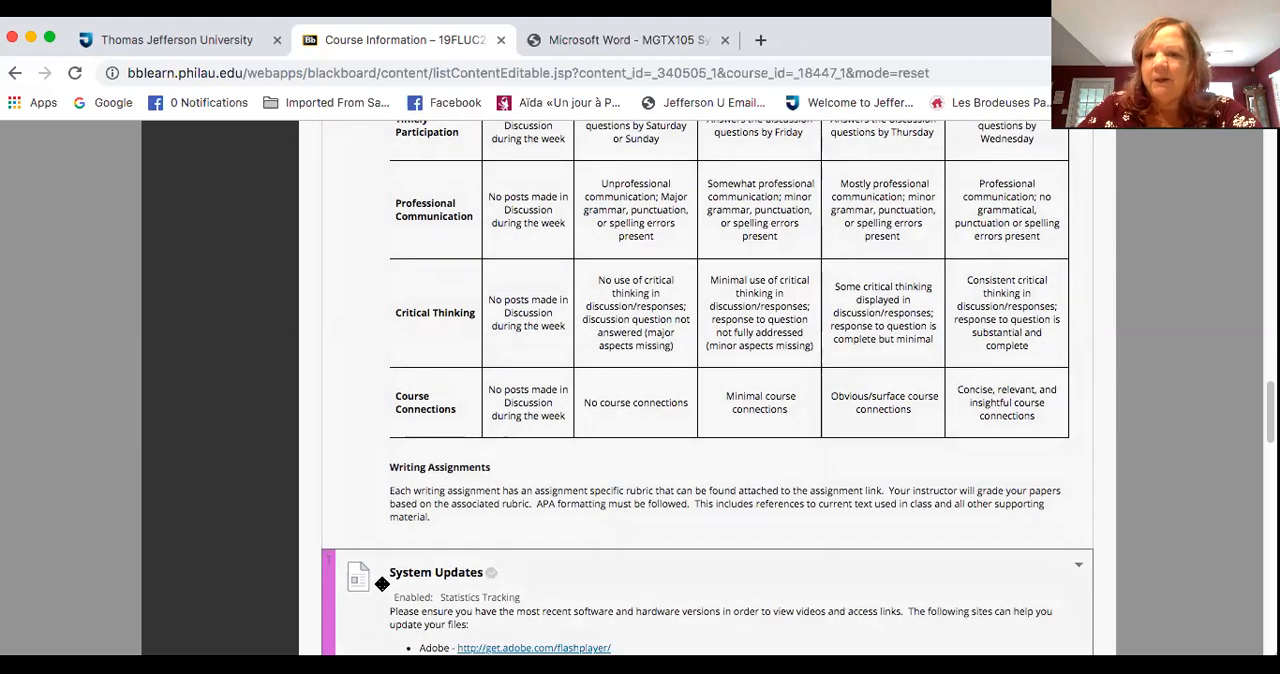
pyautogui.moveTo(382, 588)
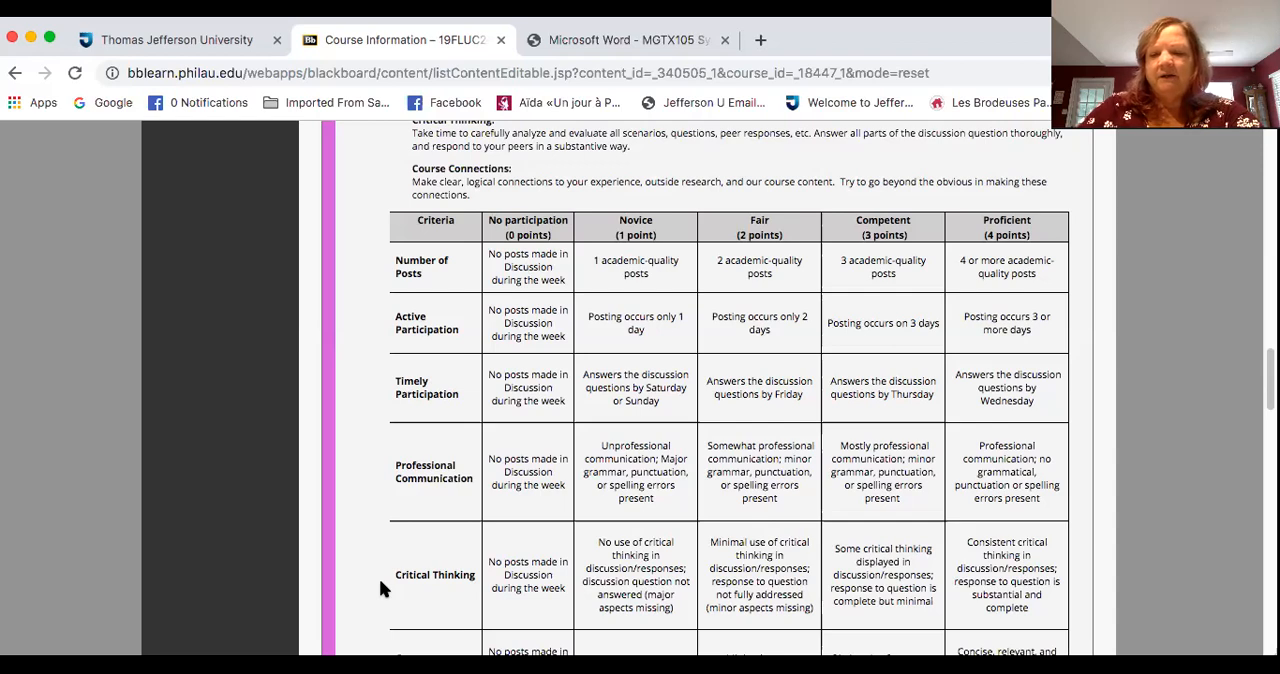
# - Scroll back to the grade-weight table above the Discussion Board and Assignment Criteria rubrics
pyautogui.scroll(3)
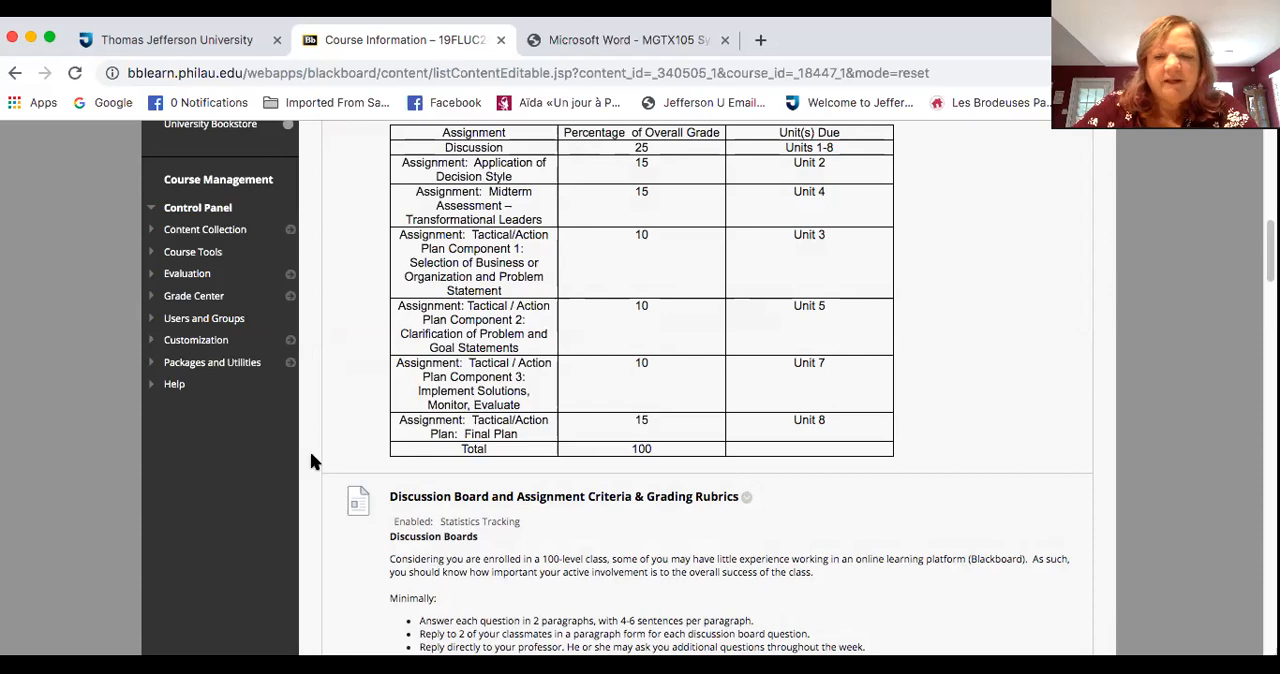
pyautogui.scroll(-3)
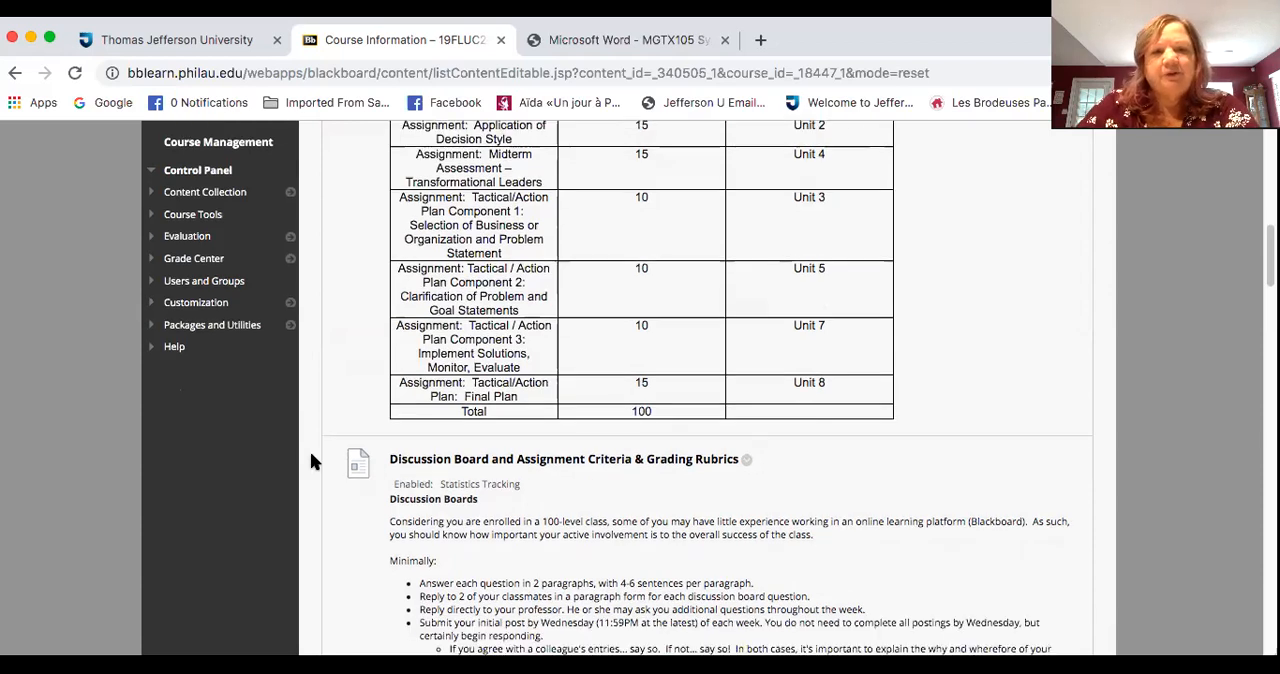
pyautogui.scroll(-3)
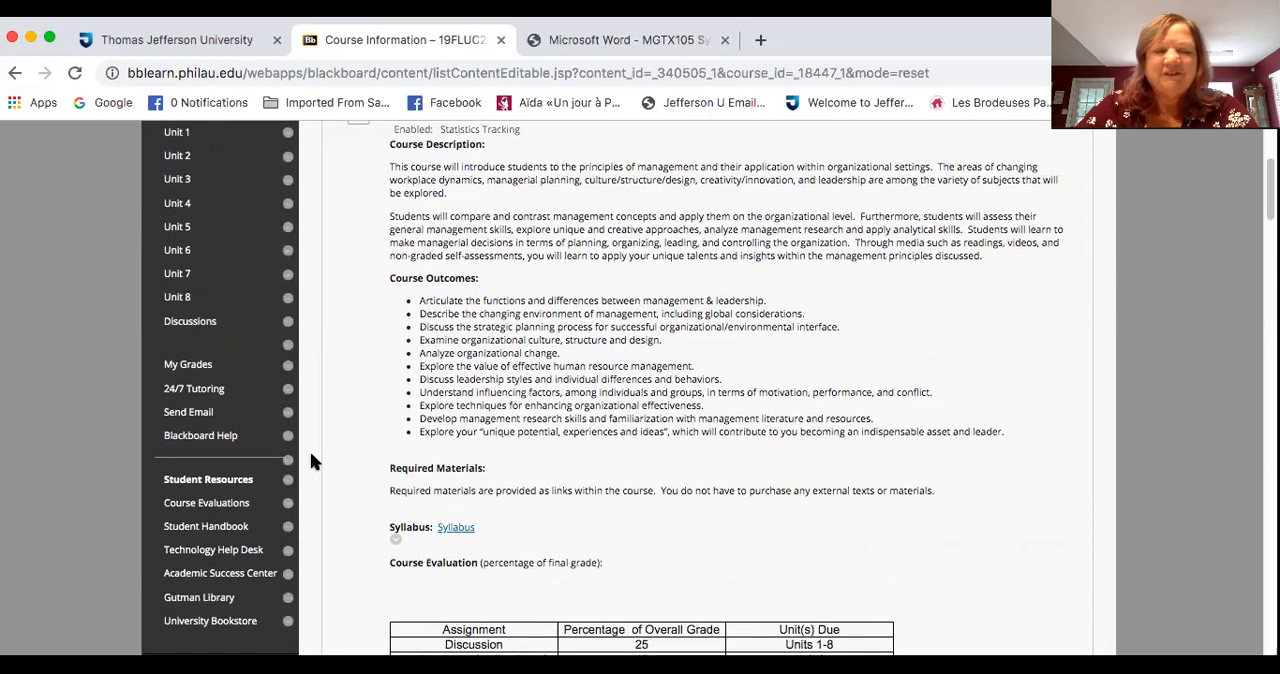
pyautogui.scroll(-3)
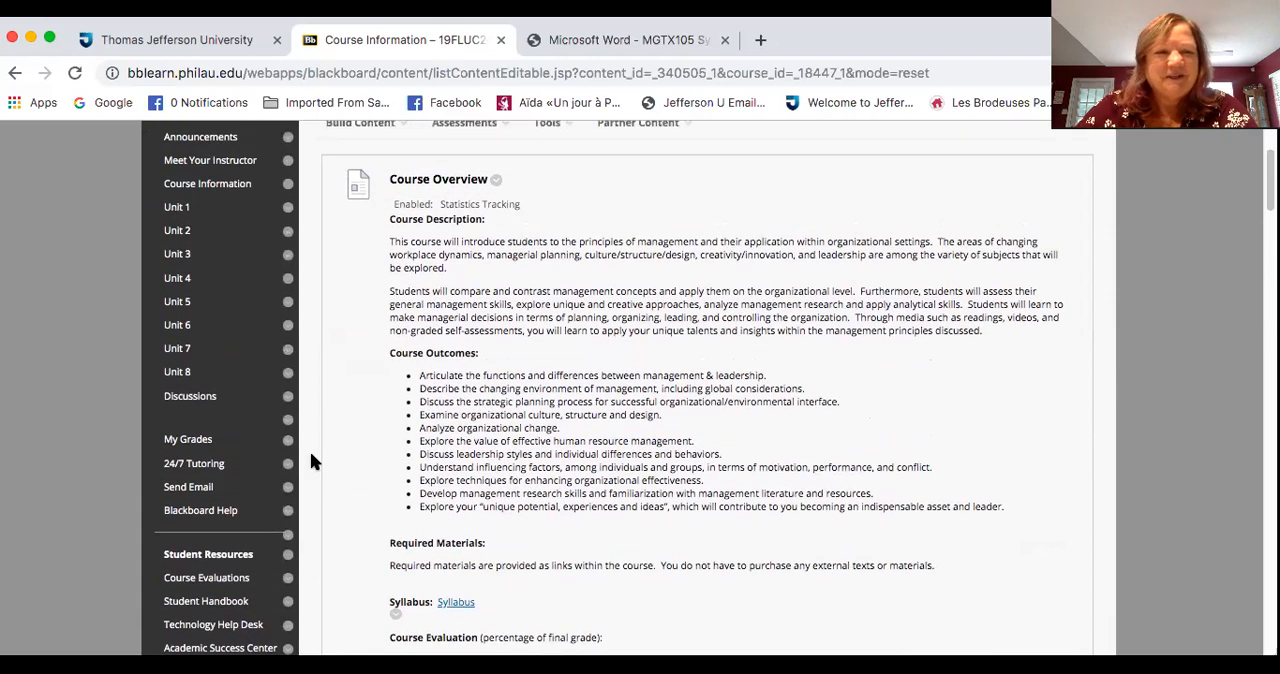
pyautogui.scroll(-3)
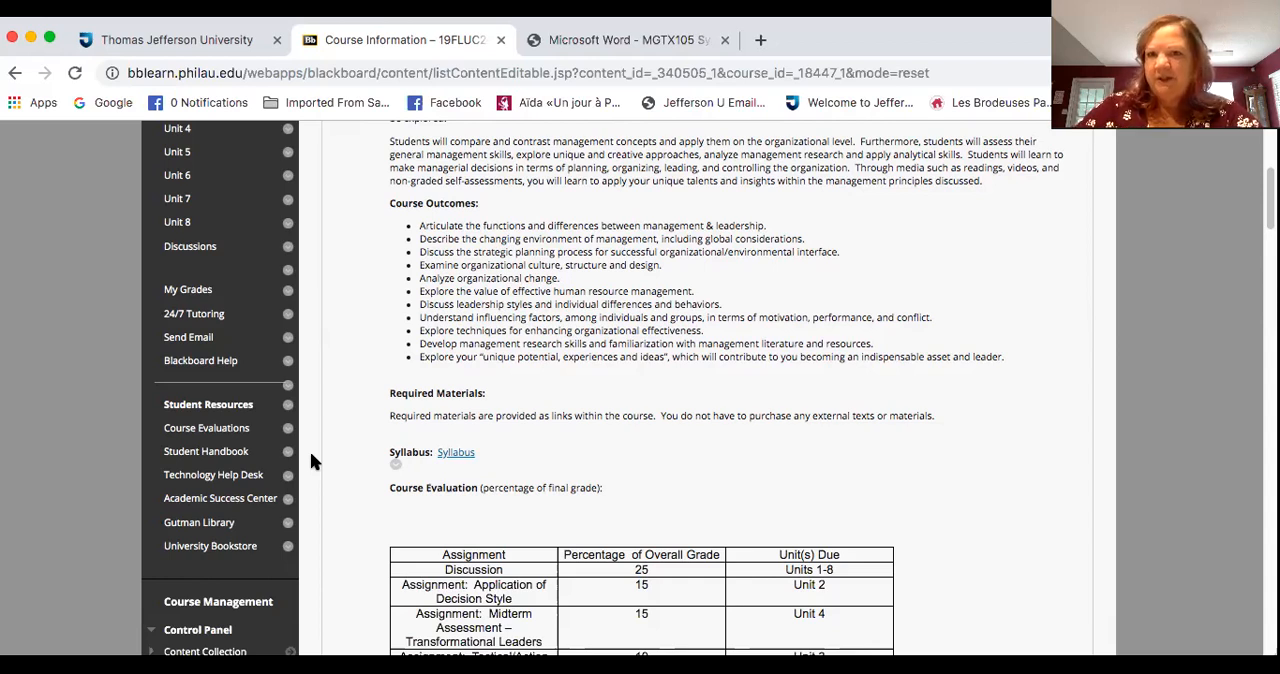
pyautogui.moveTo(409, 272)
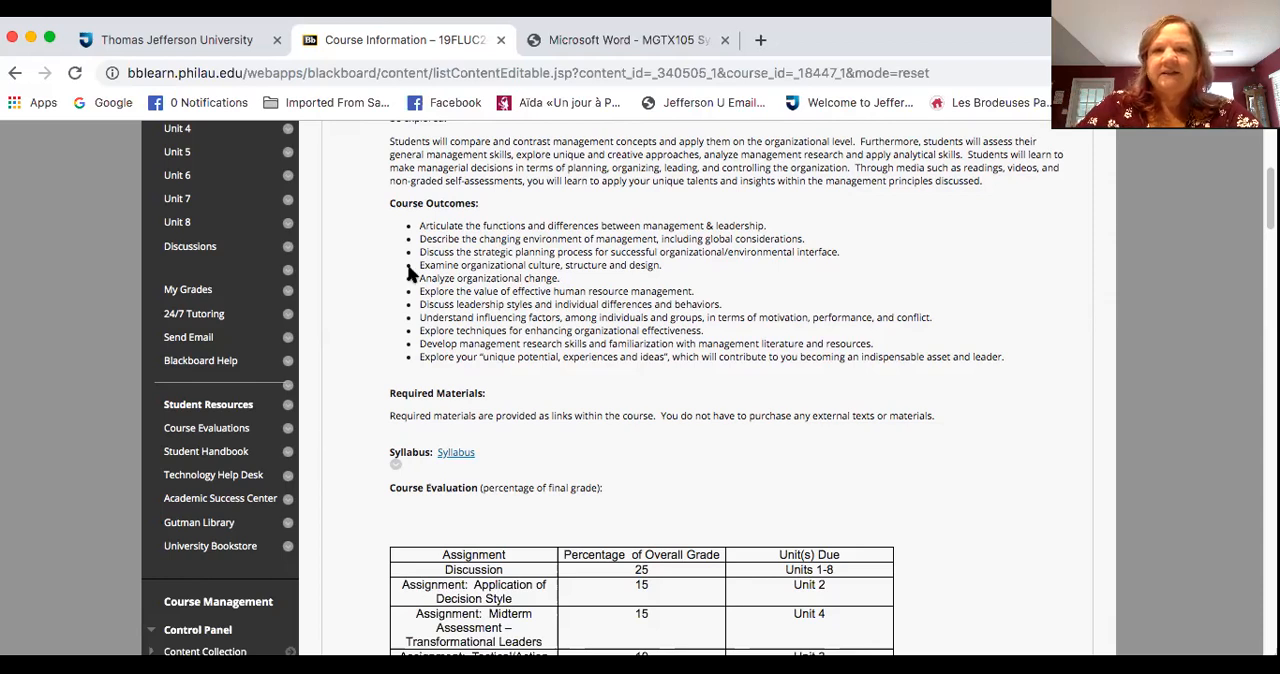